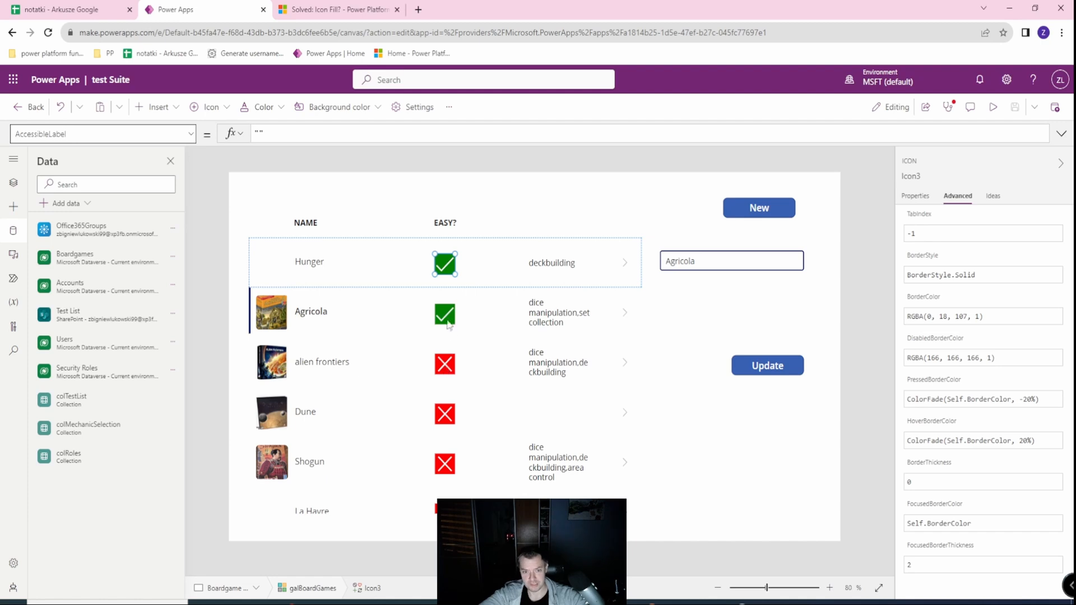
mouse_move(429, 281)
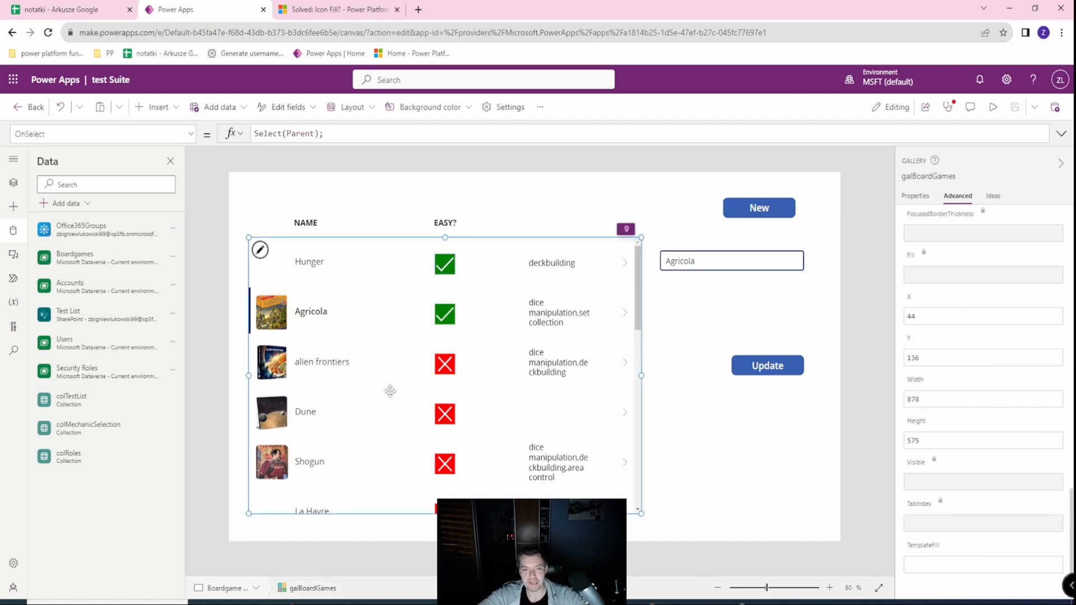
Step: Delete the old check/cancel icon from the gallery's EASY? column
click(445, 222)
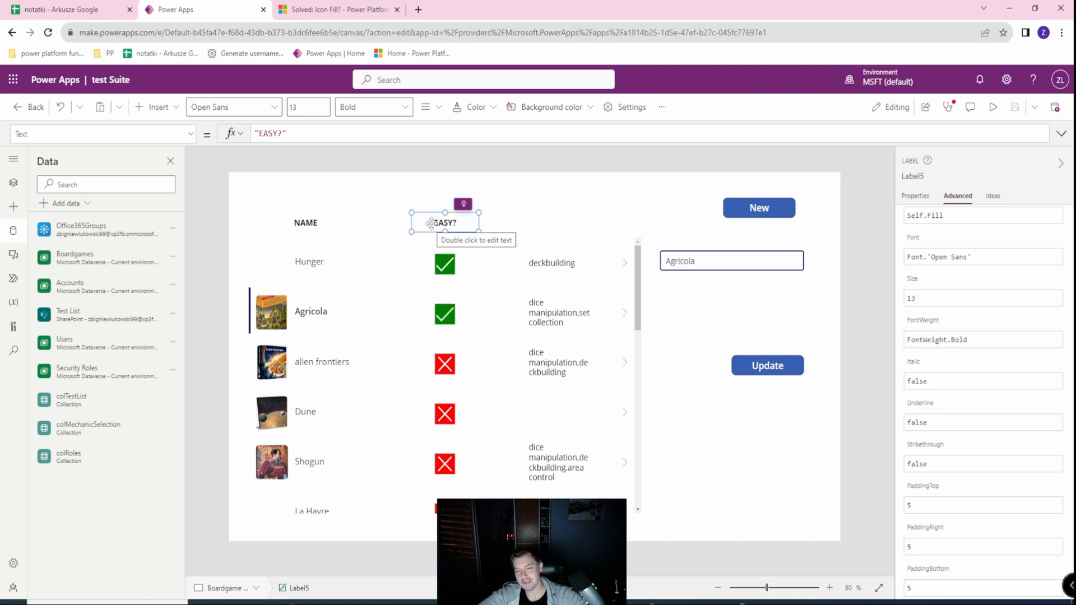
mouse_move(420, 223)
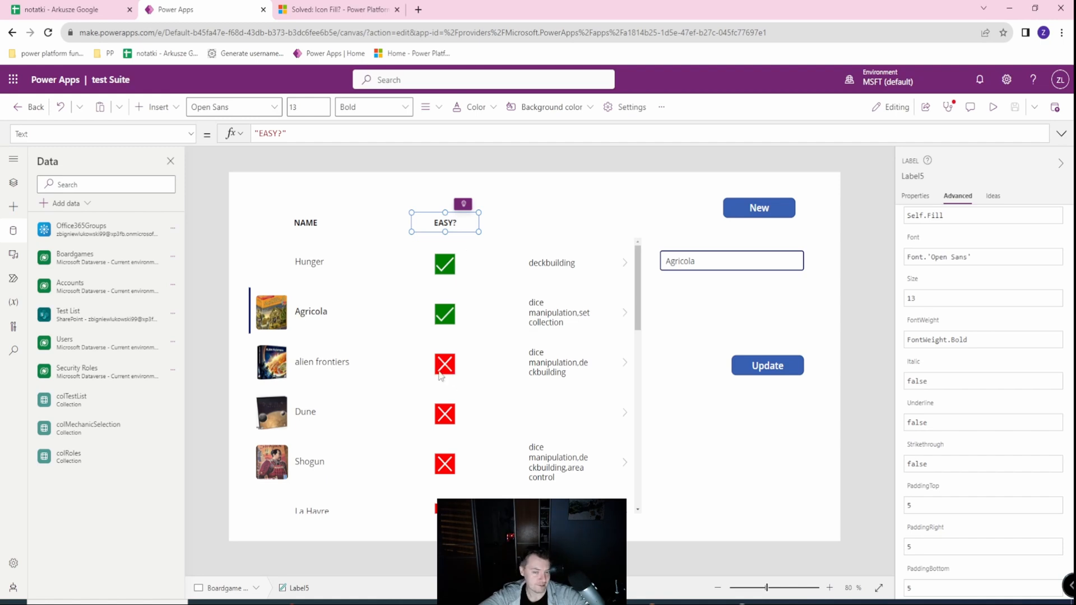
mouse_move(432, 291)
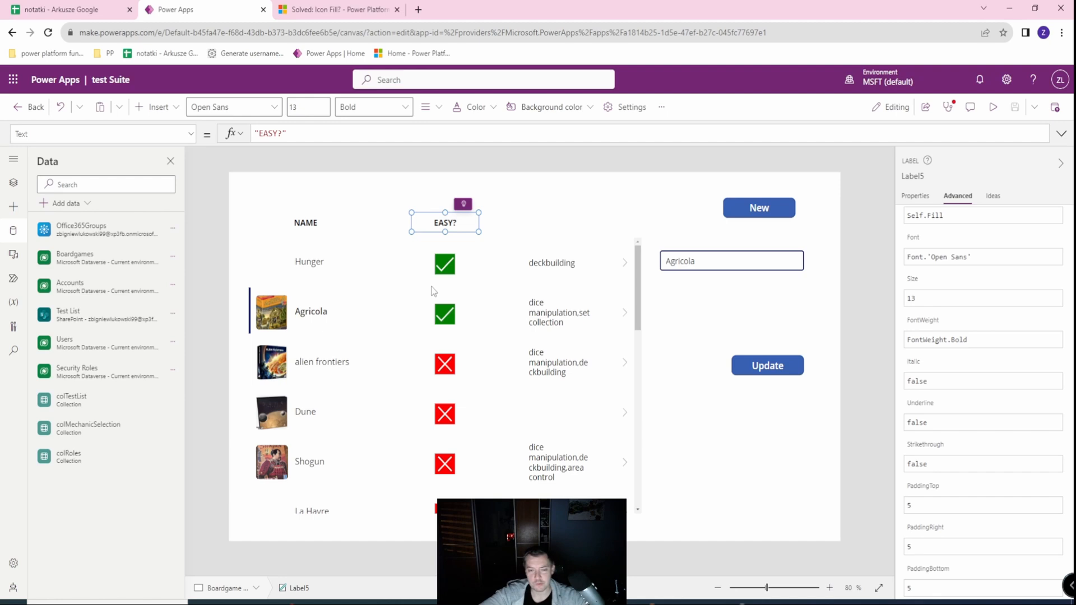
click(444, 263)
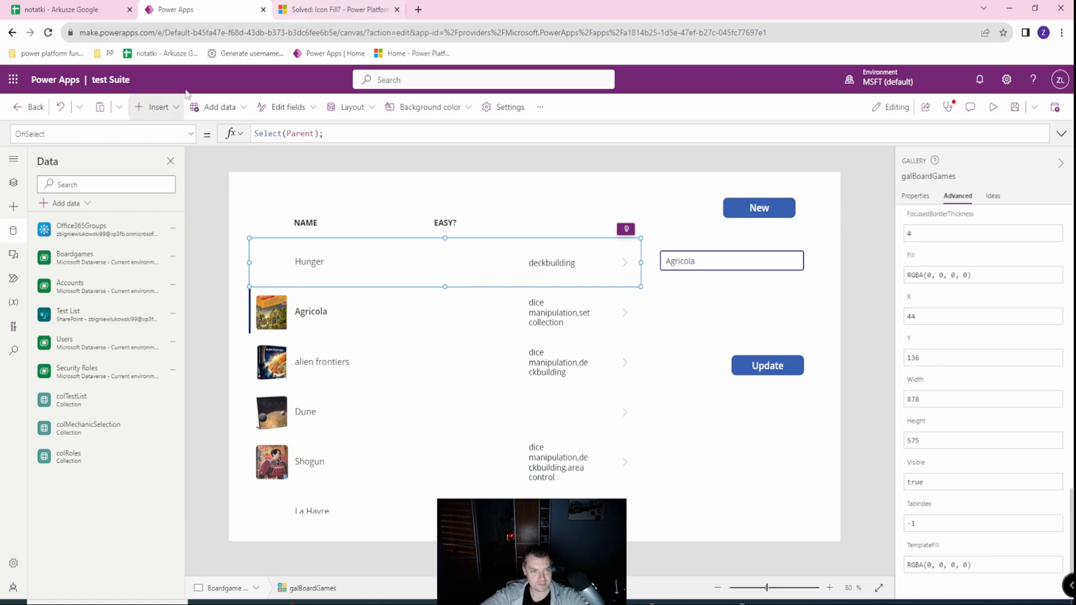
Step: Insert a Check icon into the board games gallery template
click(158, 107)
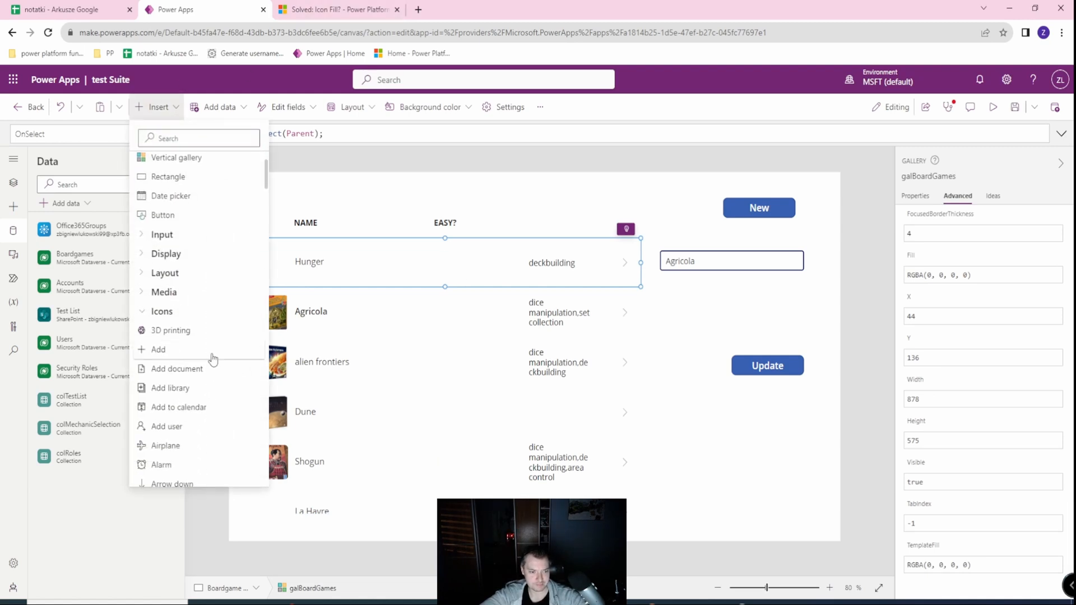
scroll(down, 3)
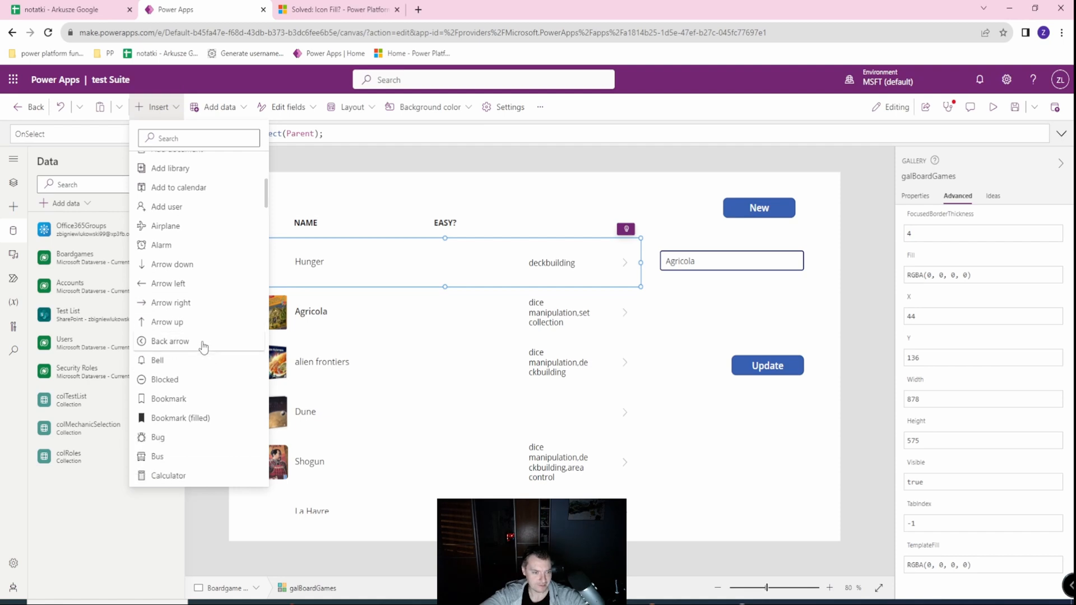
scroll(down, 3)
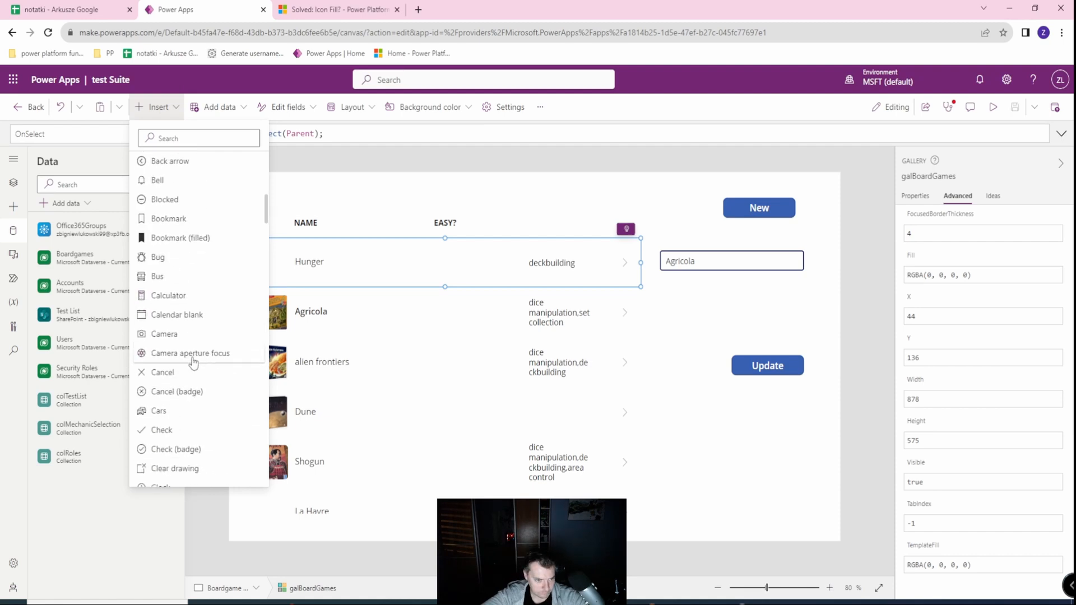
click(162, 430)
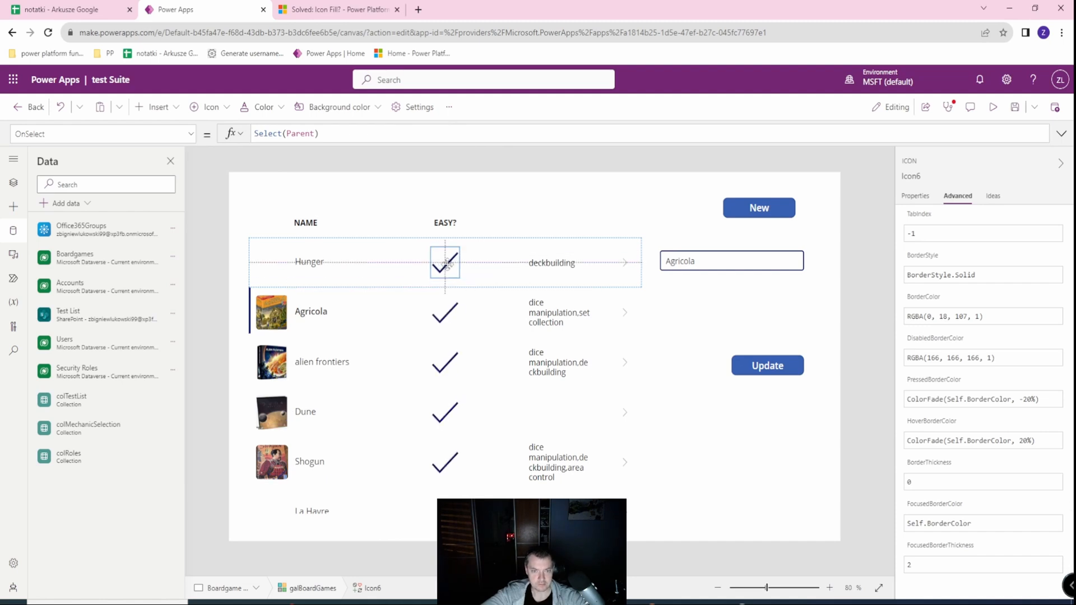
Step: Select the new check icon and choose its Icon property for editing
click(444, 263)
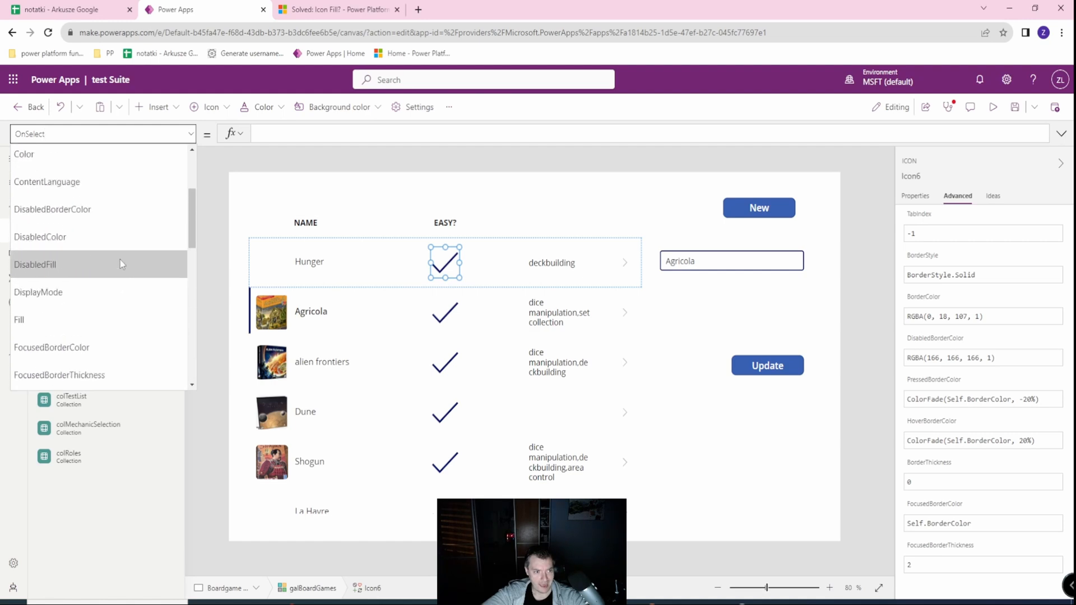
scroll(down, 3)
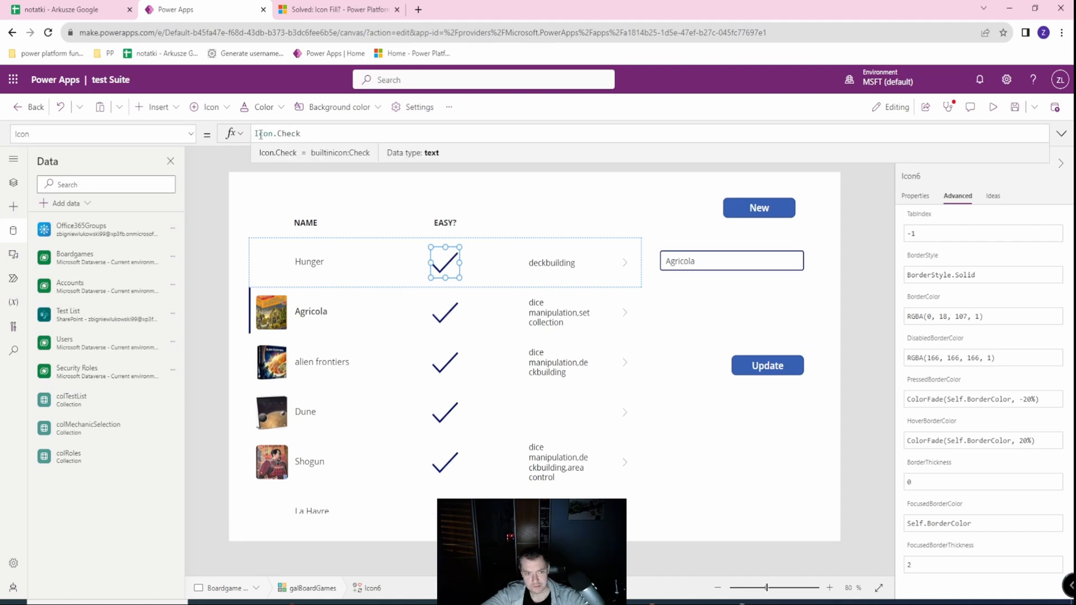
Step: Start the Icon formula with If, using ThisItem.'Easy?' as the condition
double_click(278, 134)
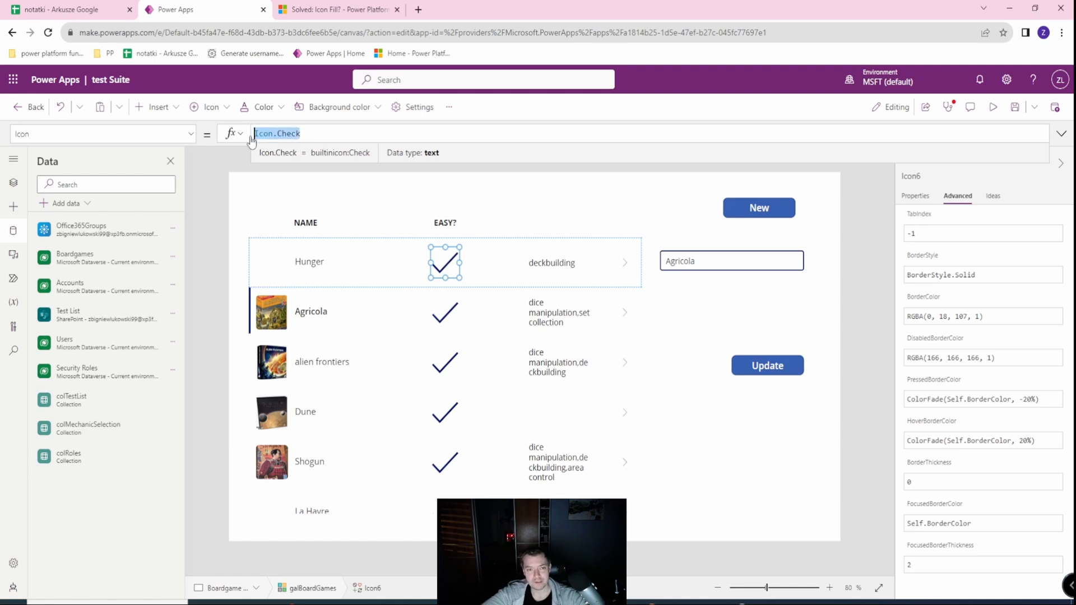
text(IF)
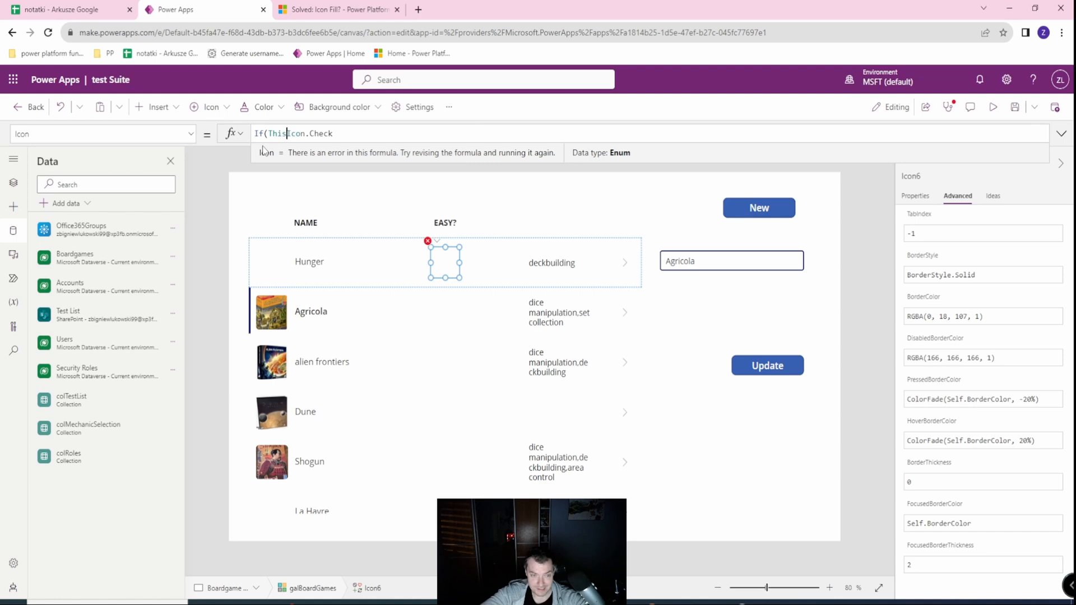
click(288, 134)
text(Item.)
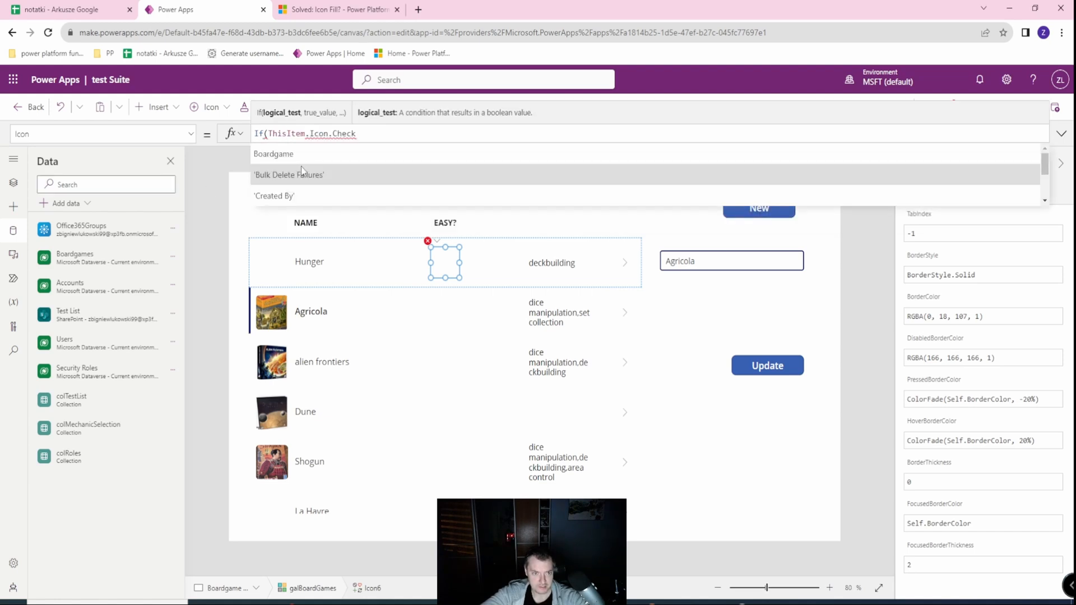
scroll(down, 3)
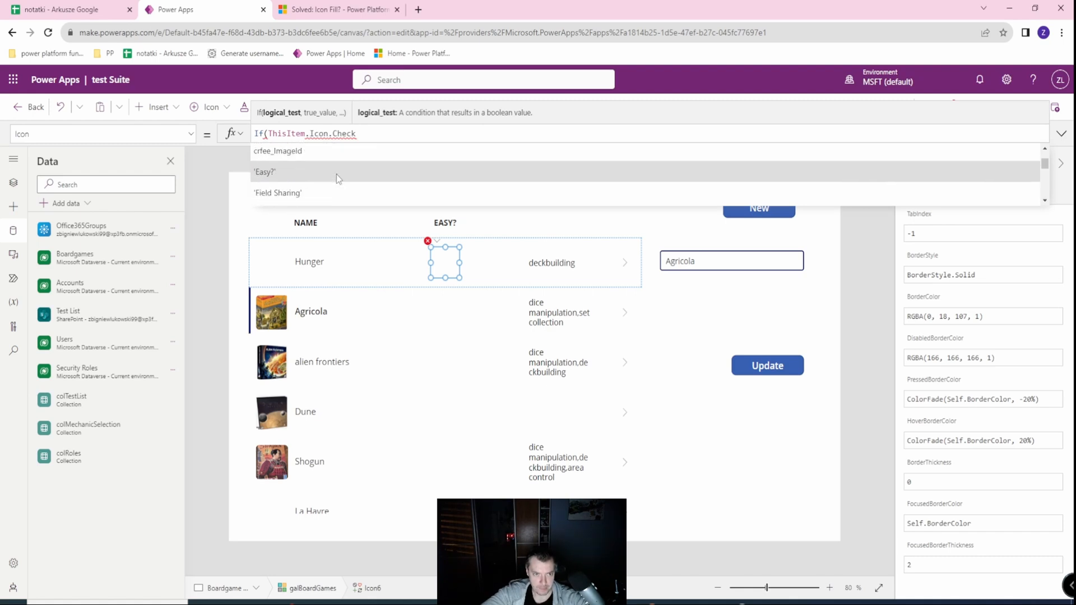
click(265, 172)
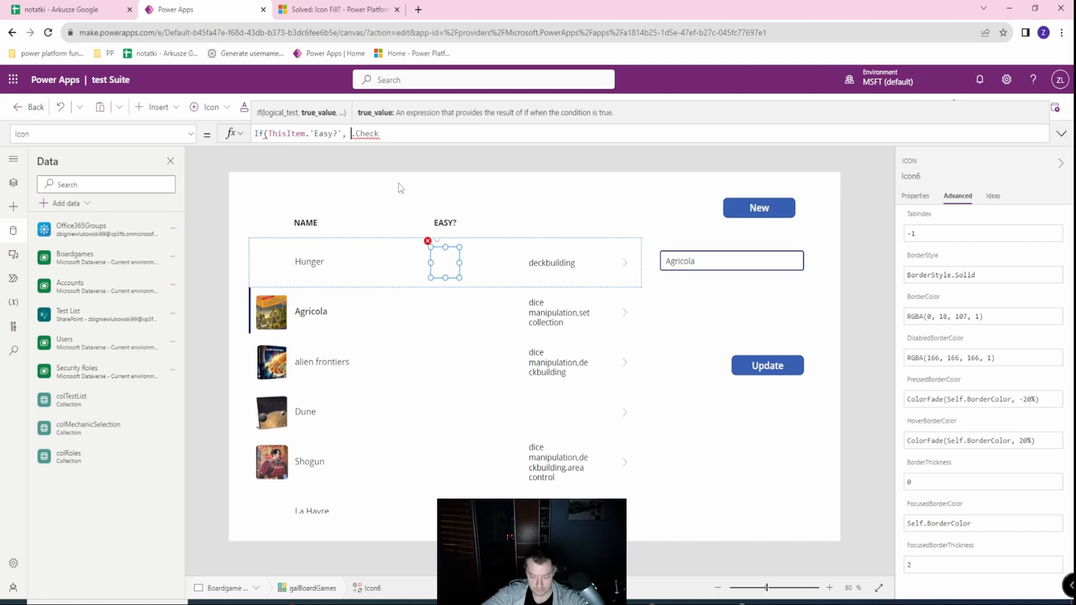
Step: Complete the formula as If(ThisItem.'Easy?', Icon.Check, Icon.Cancel)
text(Icon)
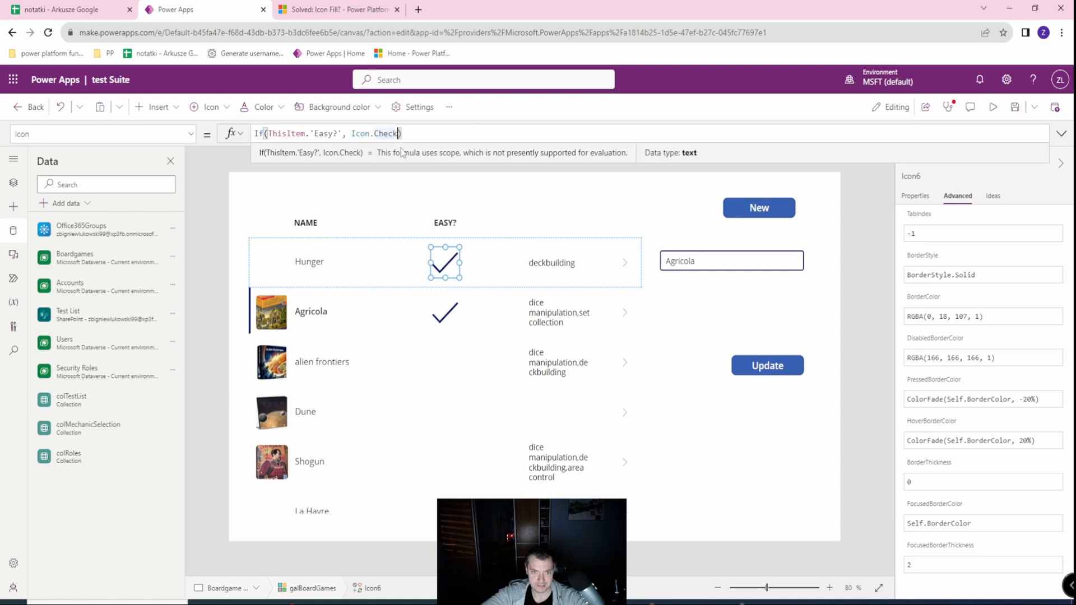
text(,)
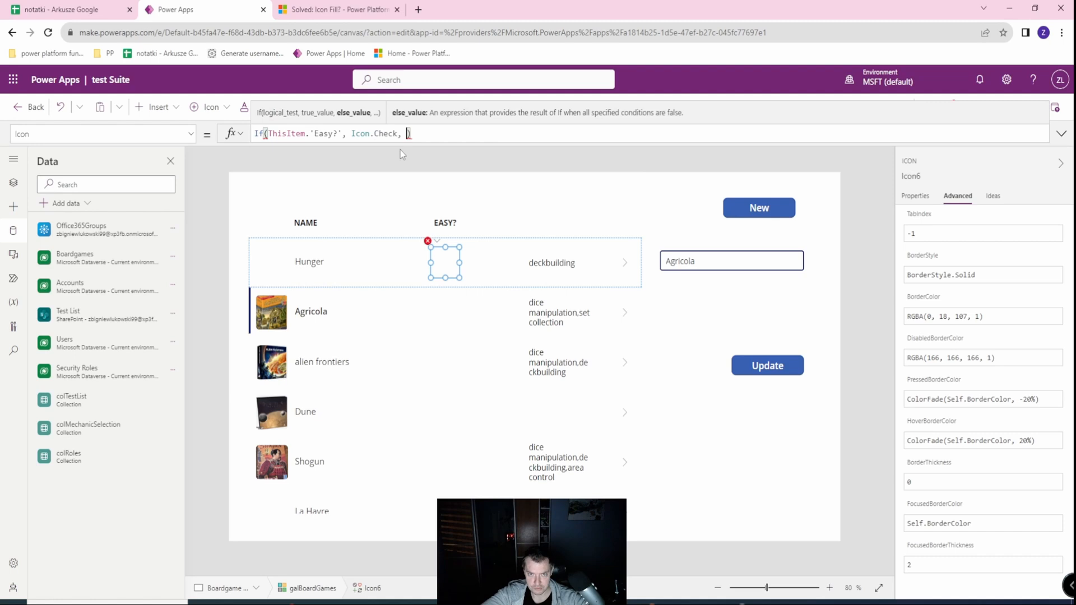
text(Icon.Cancel)
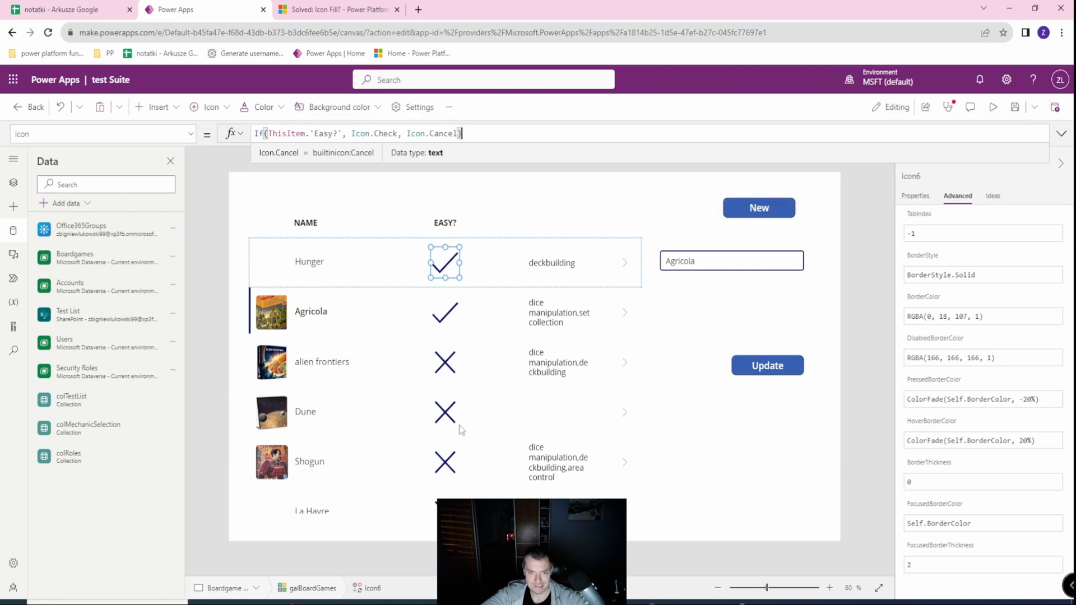
click(1061, 133)
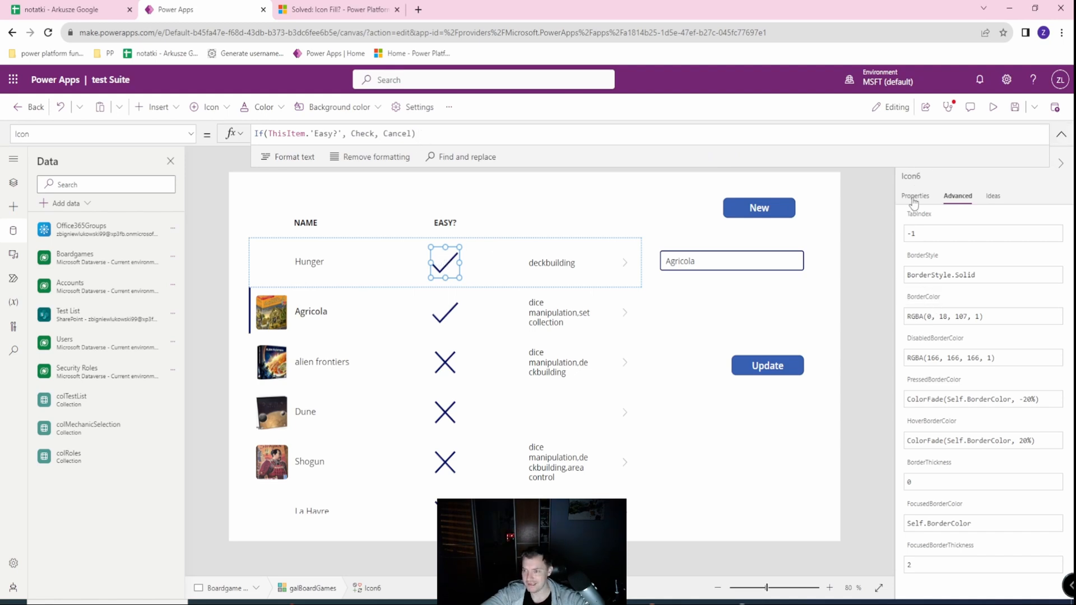
Step: Change the icon's Color from its Properties tab
click(915, 196)
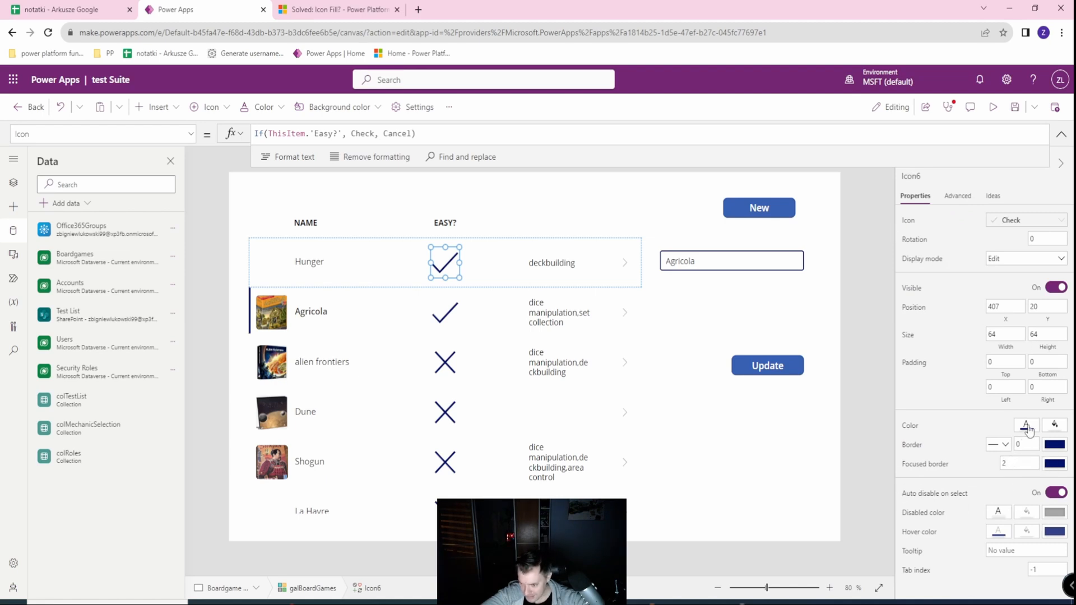
click(1026, 425)
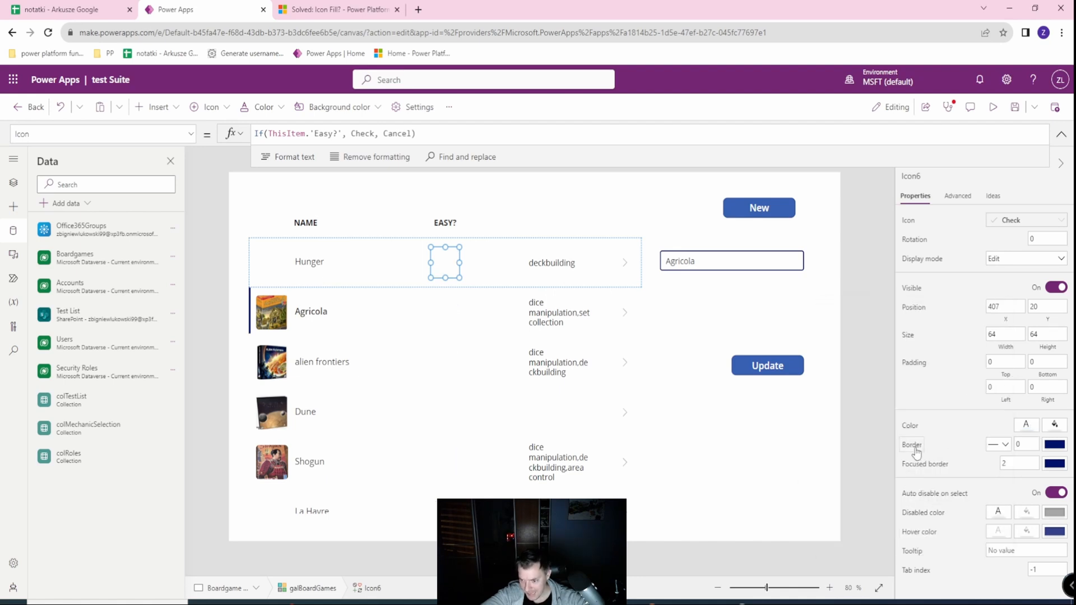
mouse_move(1026, 276)
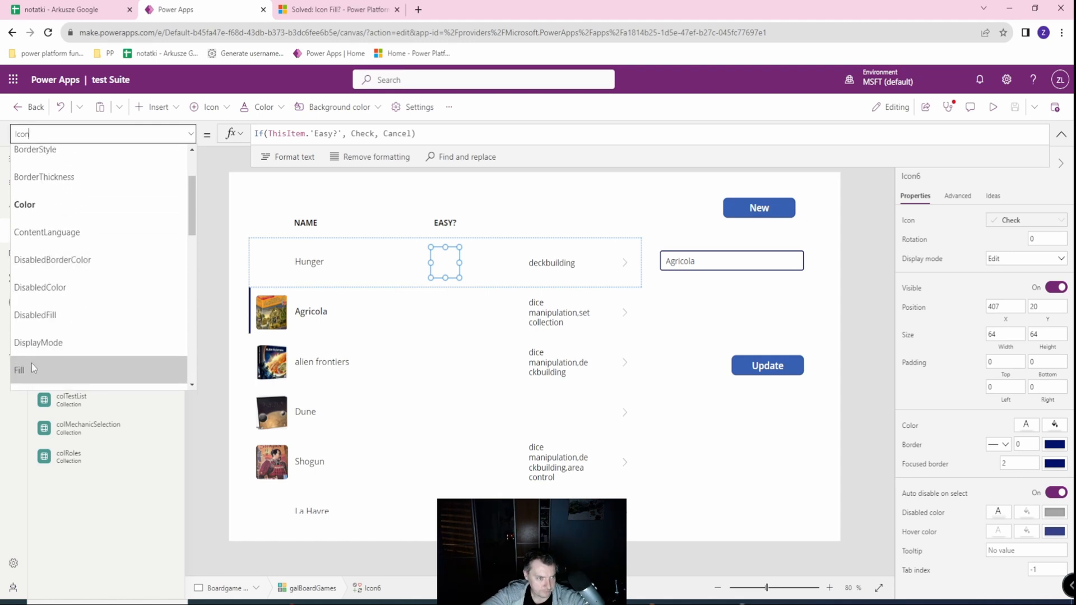
Step: Start the Fill formula with If(ThisItem.'Easy?' as the condition
click(29, 369)
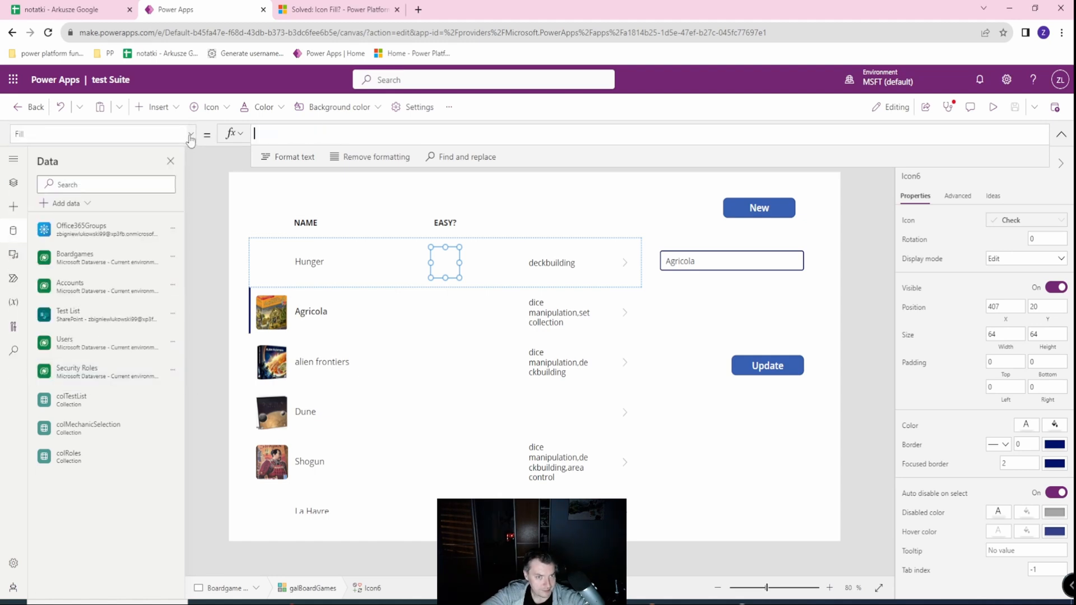
text(If()
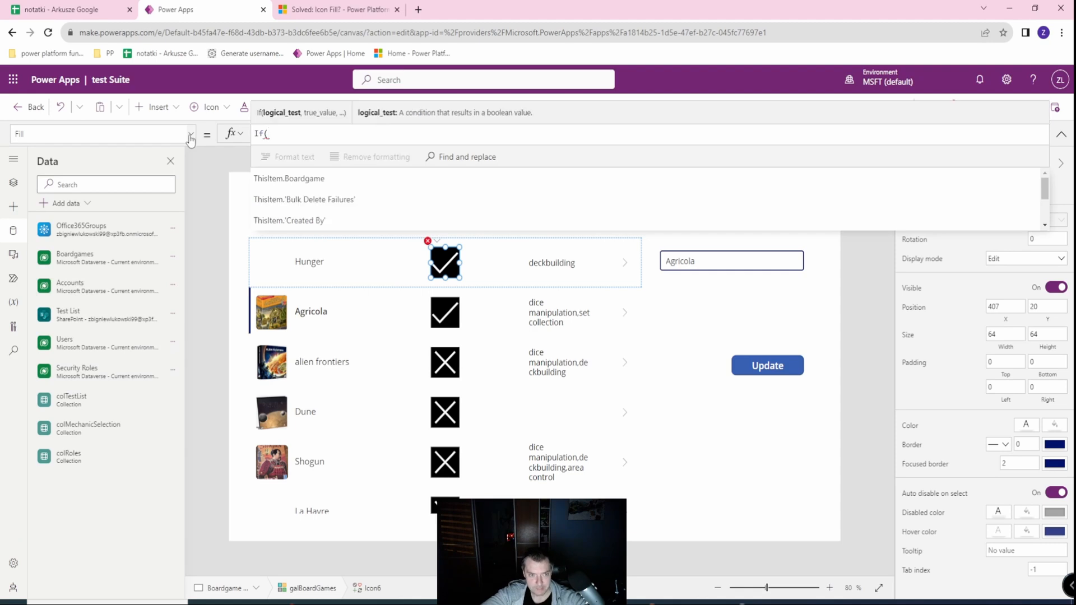
text(ThisItem.Easy)
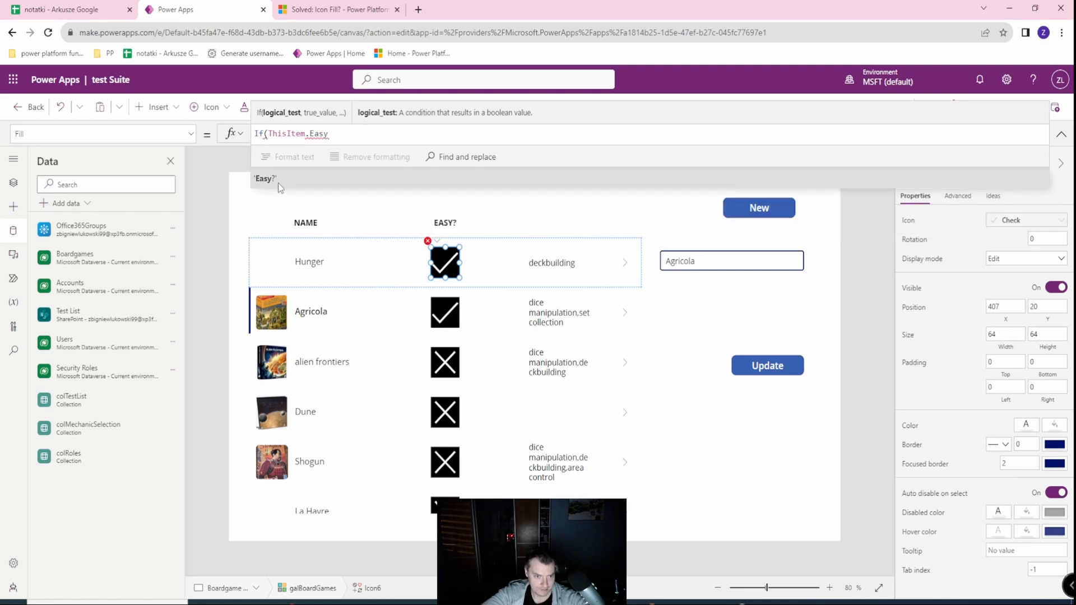
text(,)
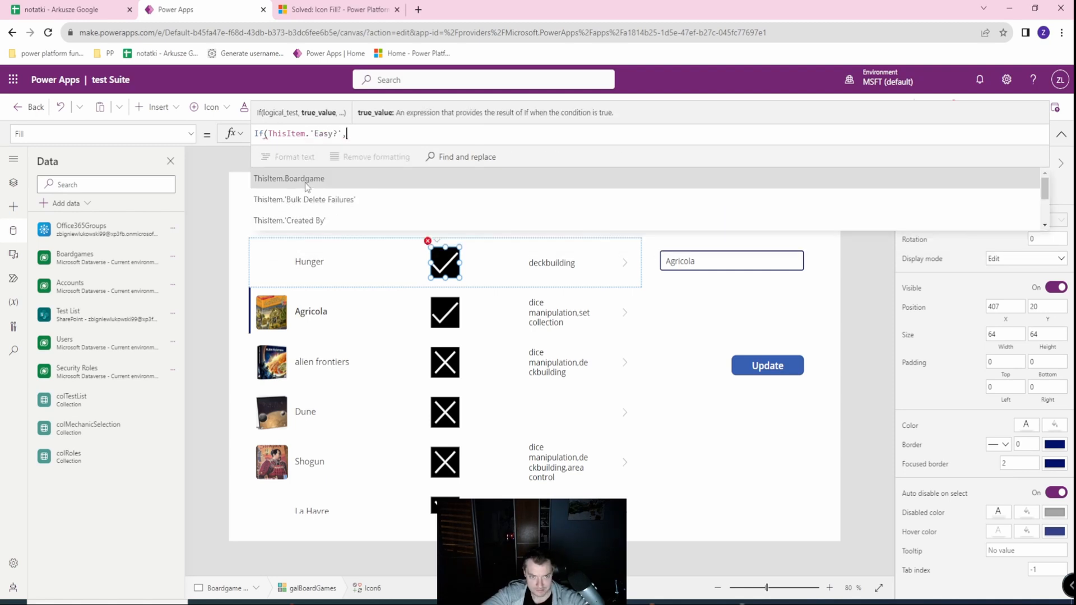
Step: Finish Fill as If(ThisItem.'Easy?', Color.Green, Color.Red)
text(Color)
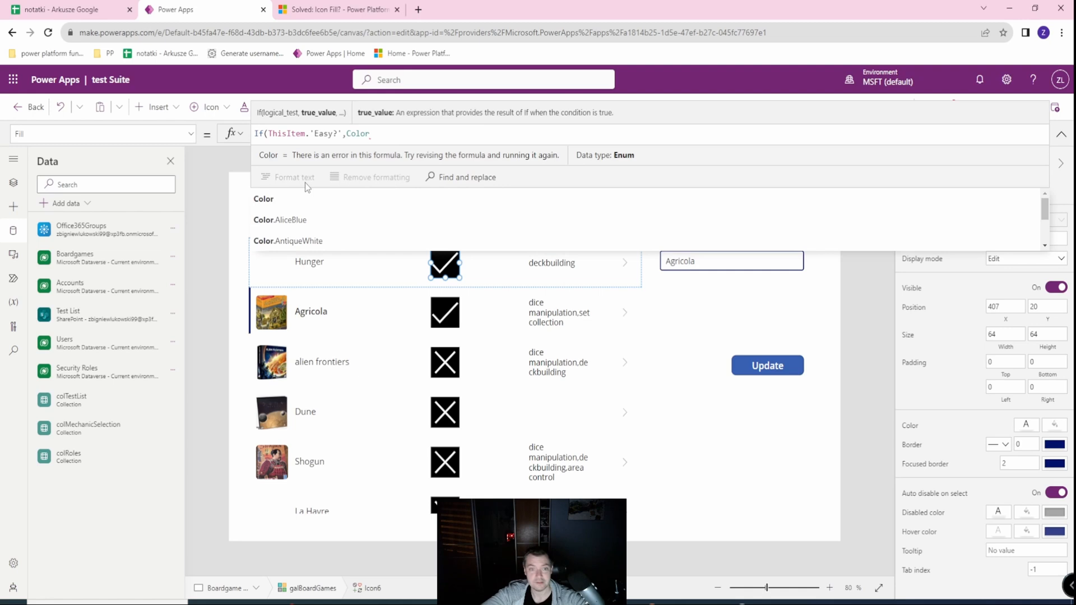
text(.Green)
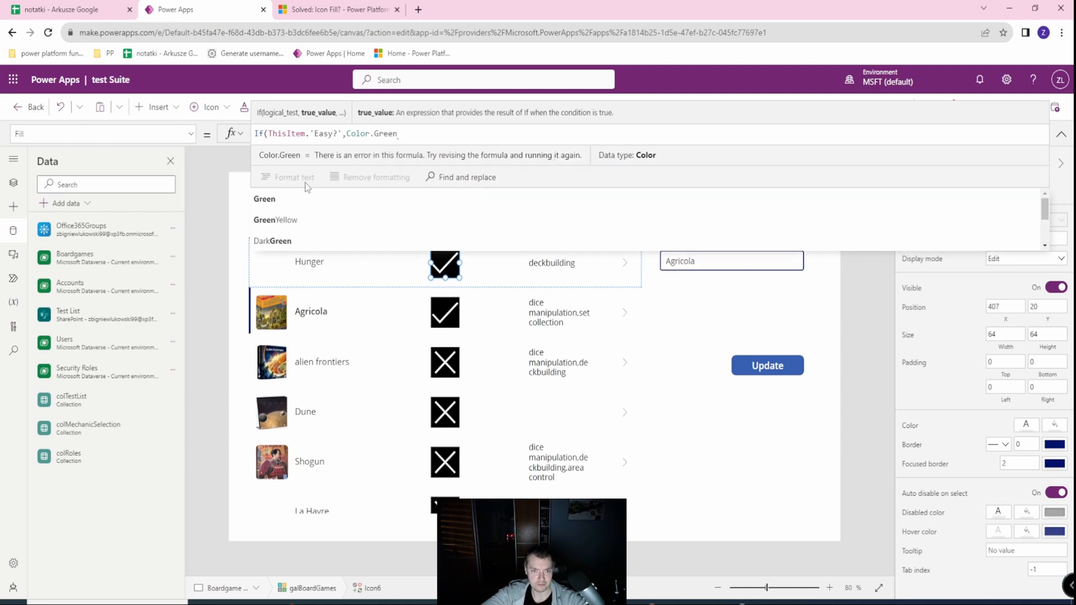
text(,Col)
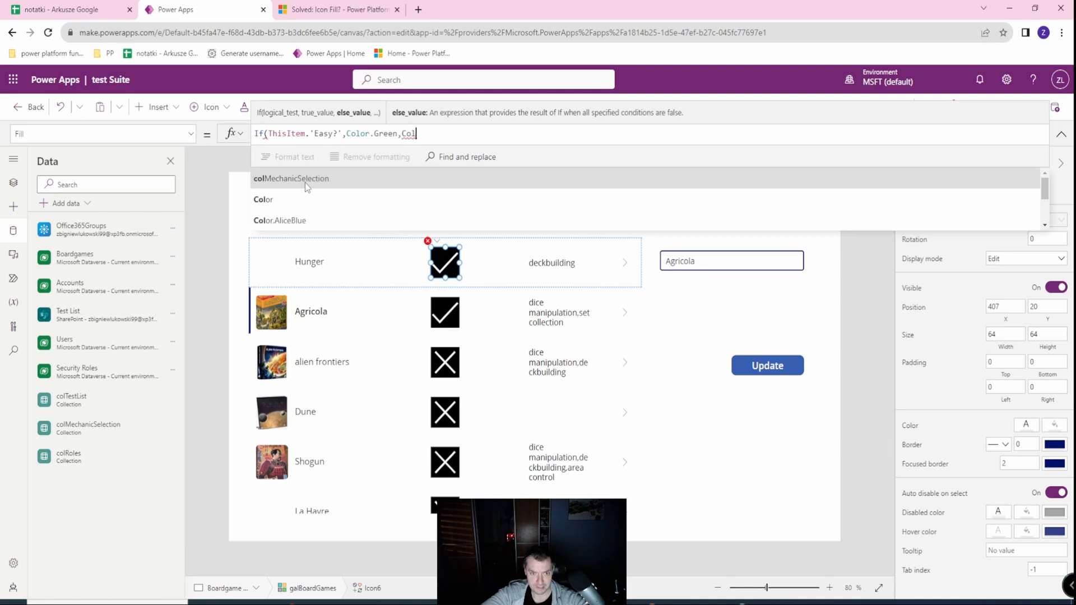
text(Color.Red)
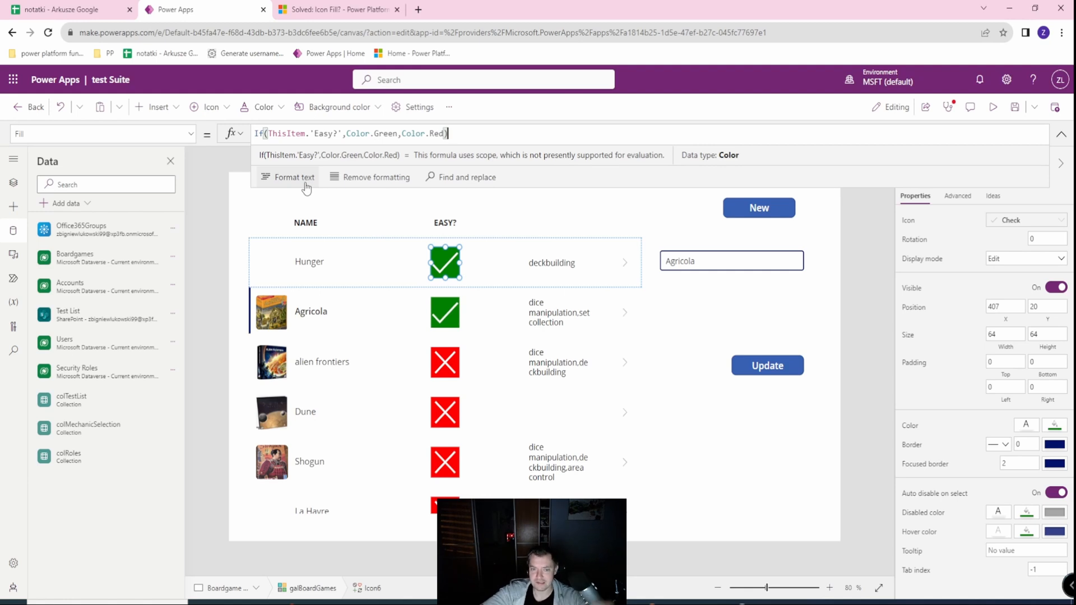
mouse_move(364, 246)
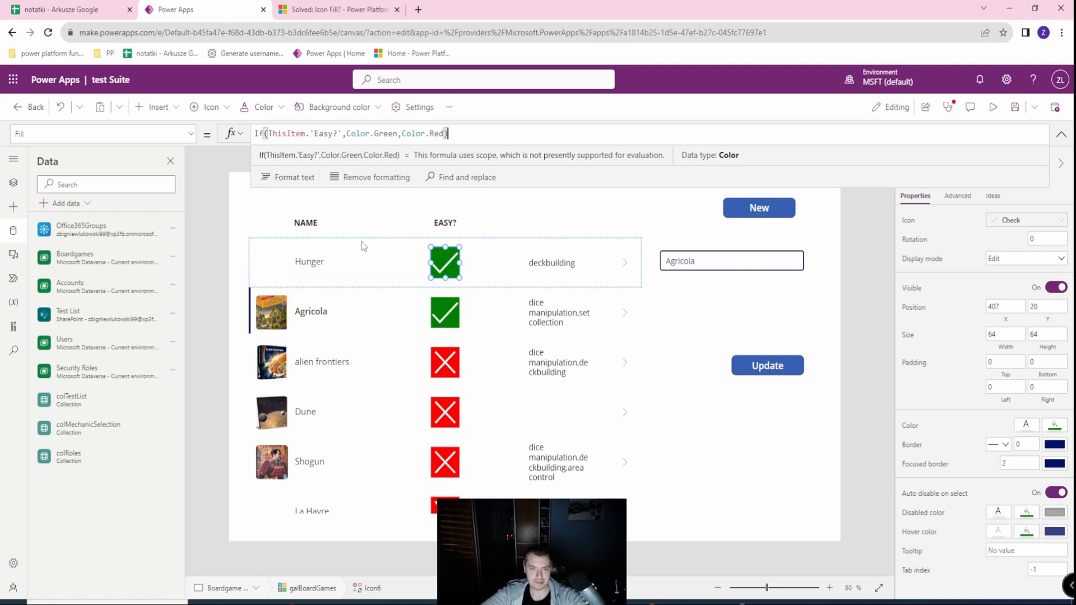
mouse_move(400, 226)
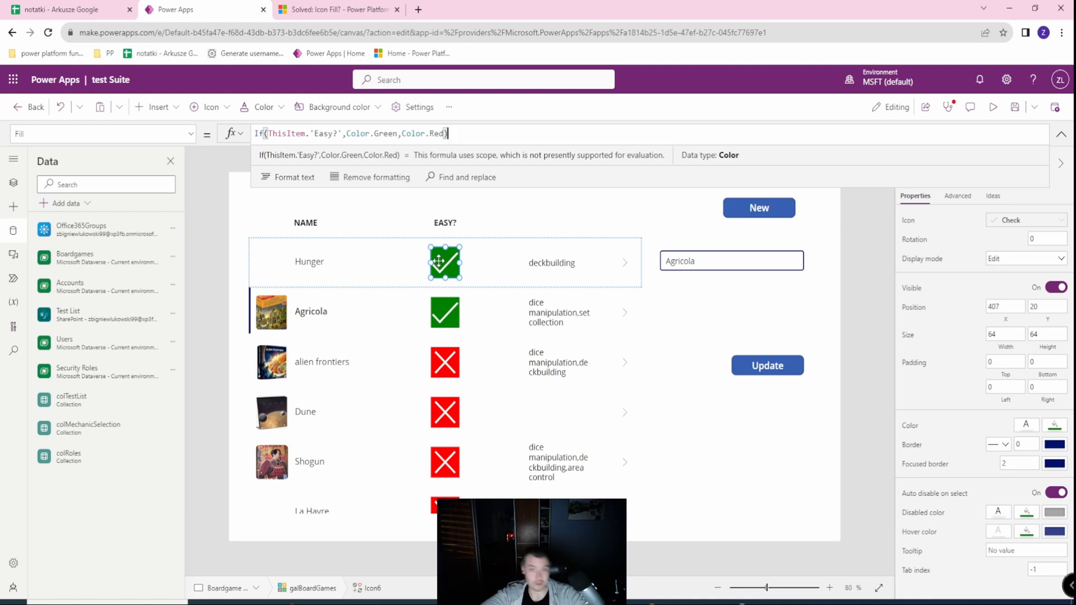
mouse_move(444, 263)
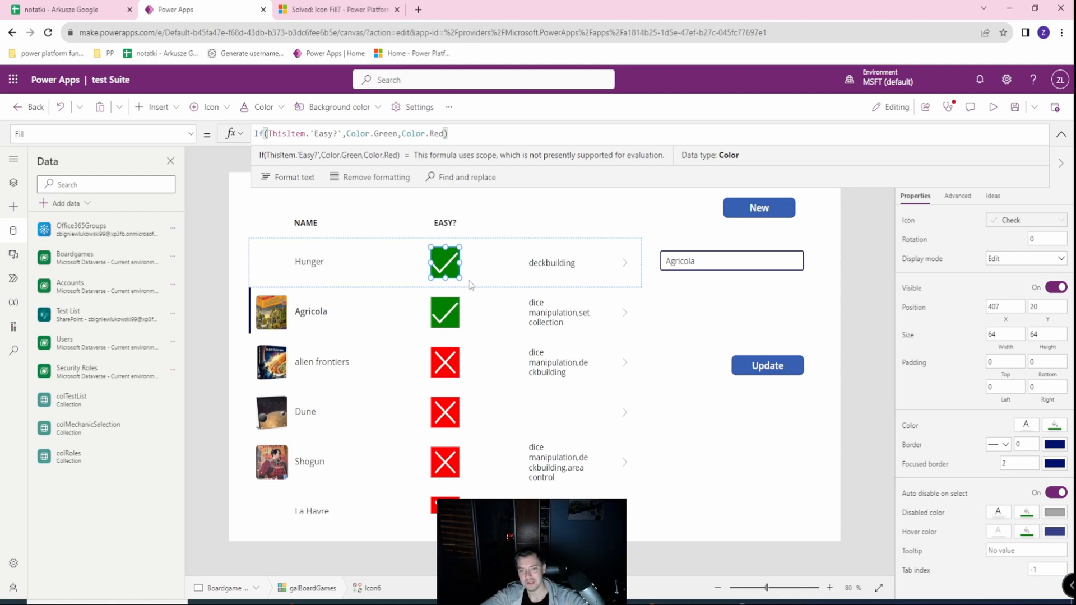
mouse_move(451, 296)
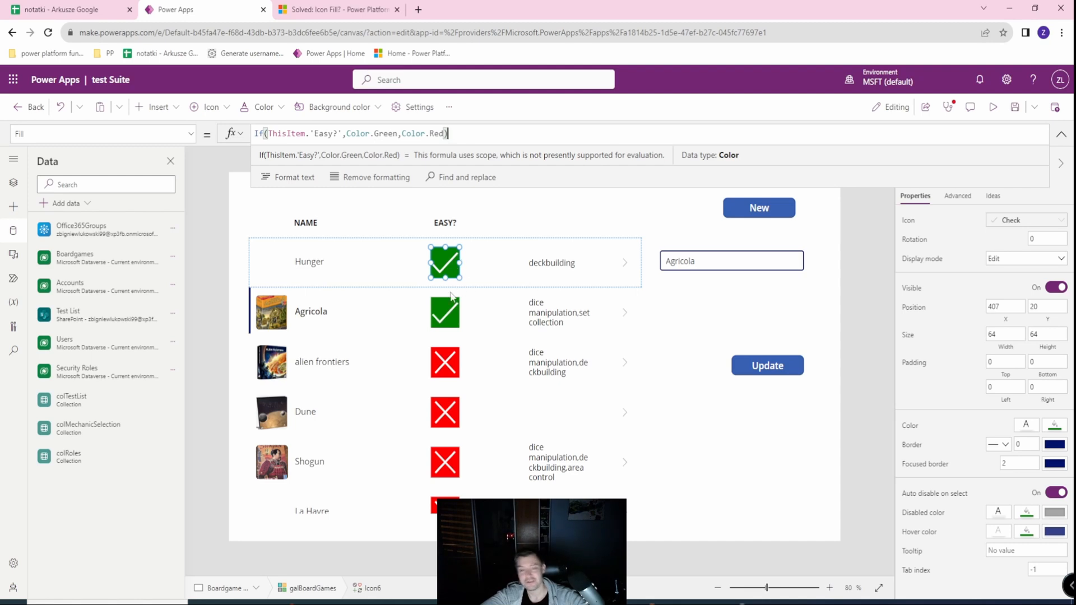